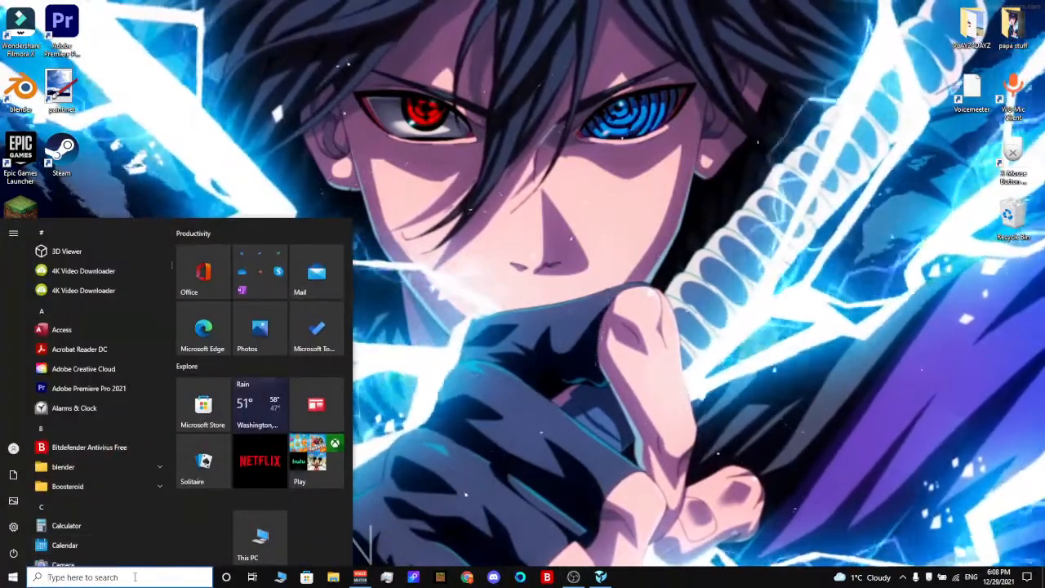
Search the Start menu for 'regis' and launch Registry Editor from the results
left_click(123, 578)
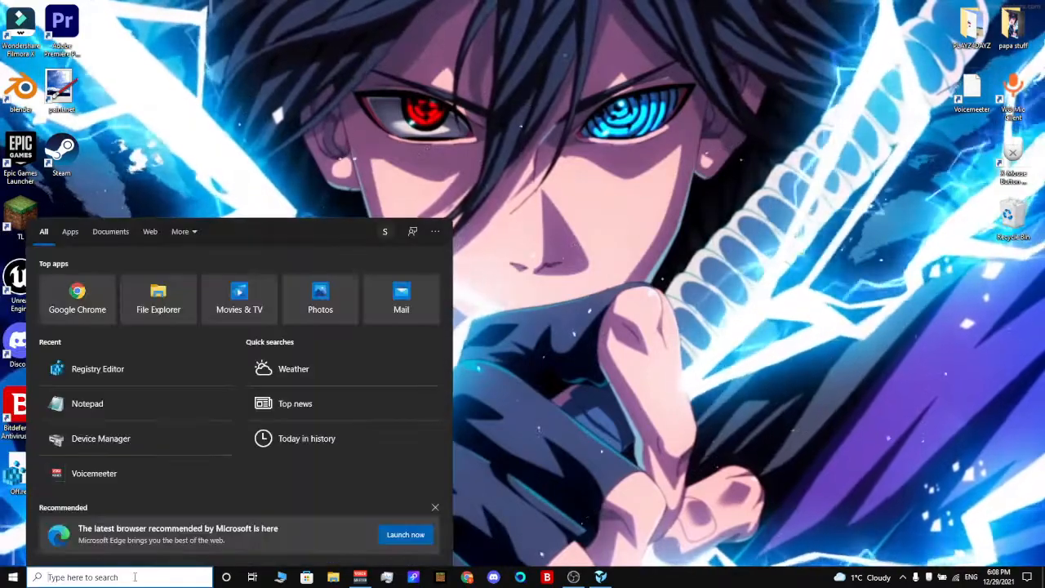
type("regis")
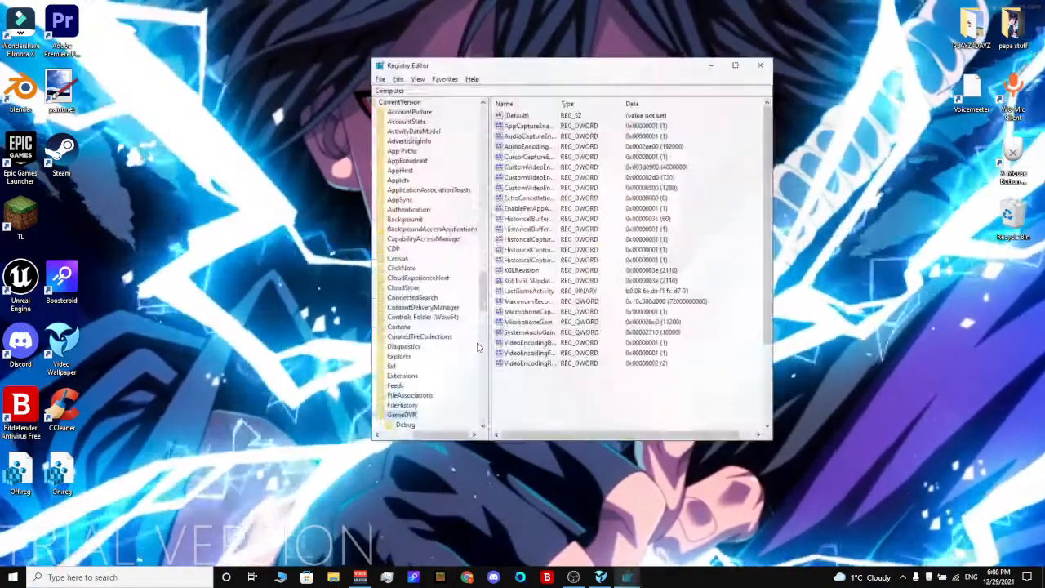
Select the GameDVR key under HKEY_CURRENT_USER\...\CurrentVersion to list its values, including EchoCancellationEnabled
left_click(402, 415)
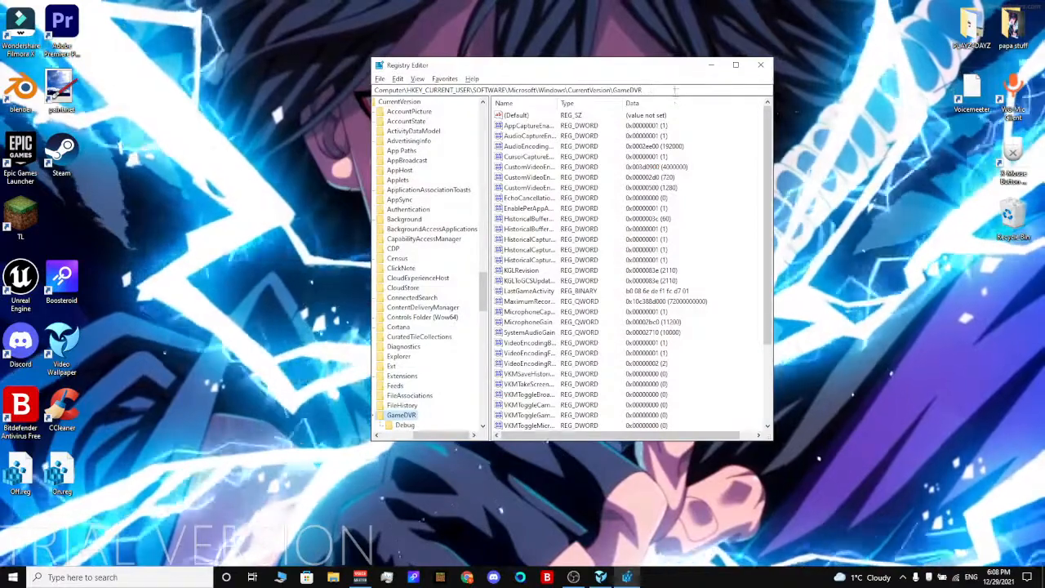
left_click(509, 90)
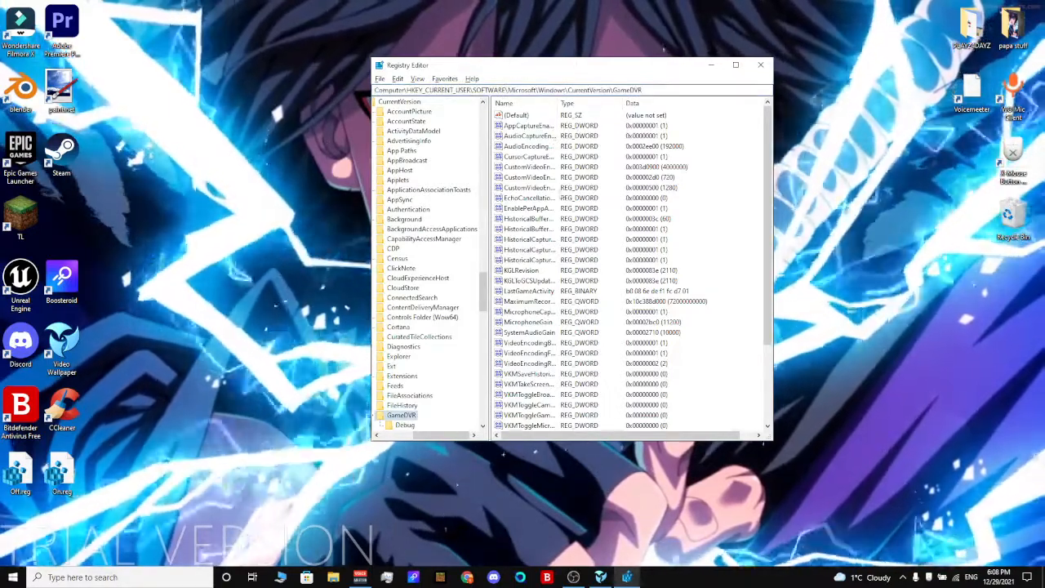
mouse_move(447, 375)
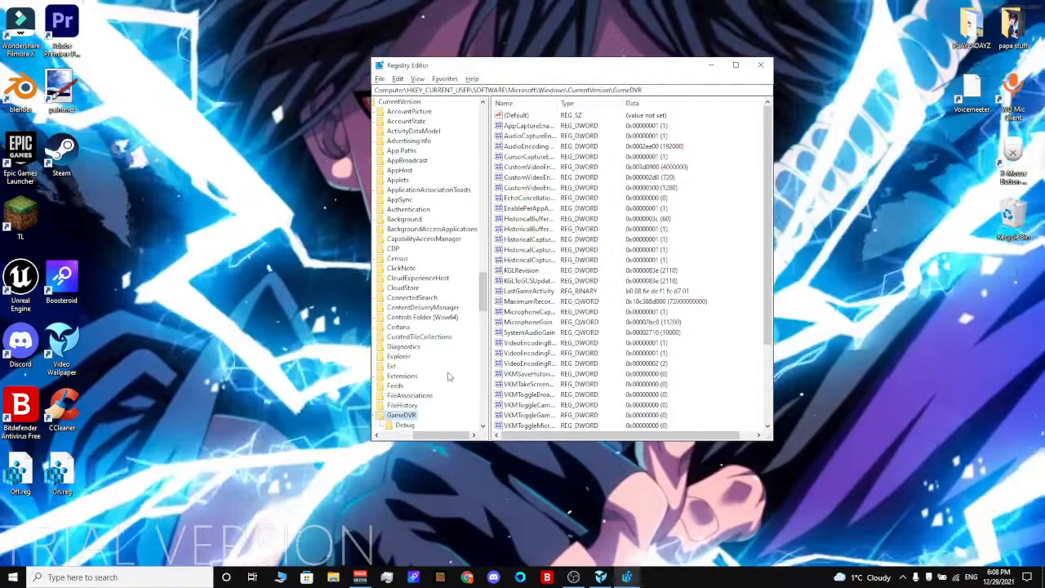
left_click(401, 385)
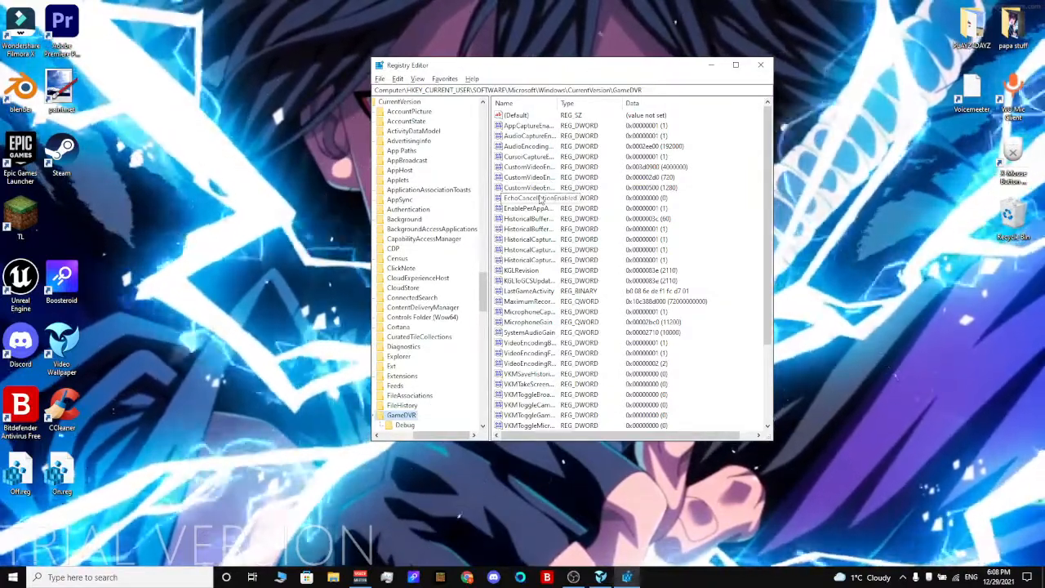
Edit EchoCancellationEnabled and change its Value data from 1 to 0
double_click(538, 197)
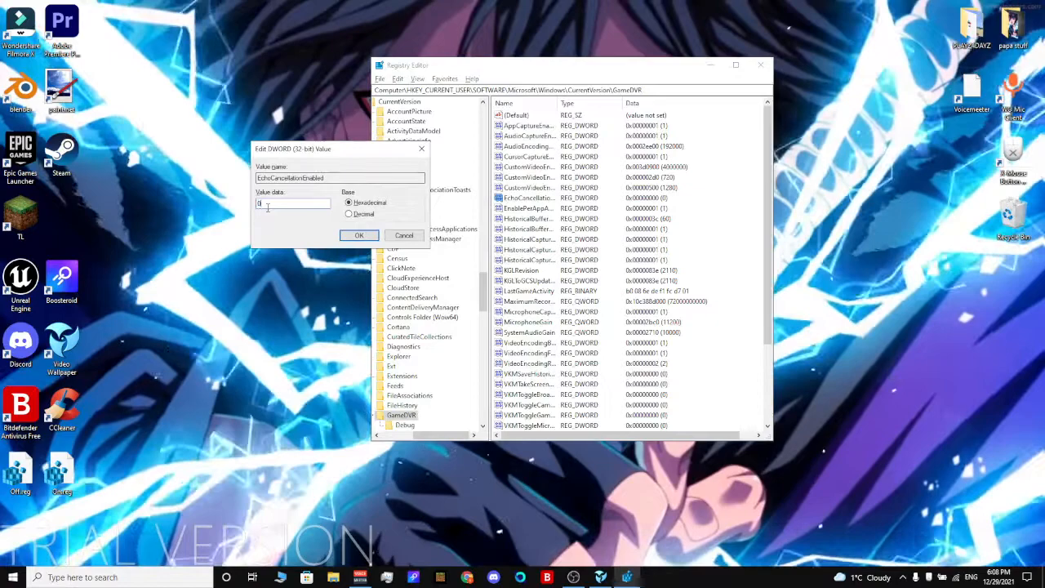
type("0")
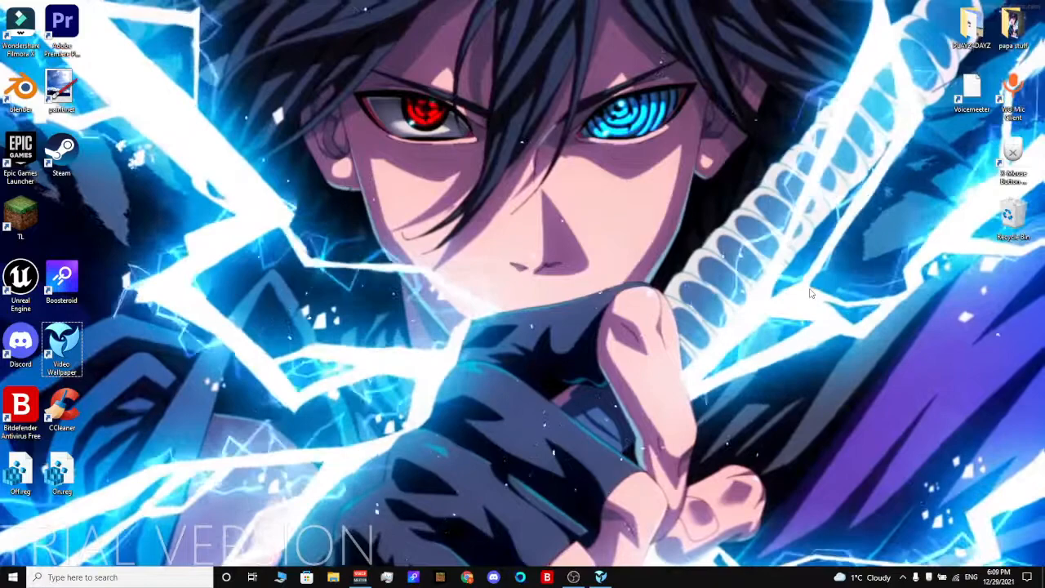
mouse_move(757, 297)
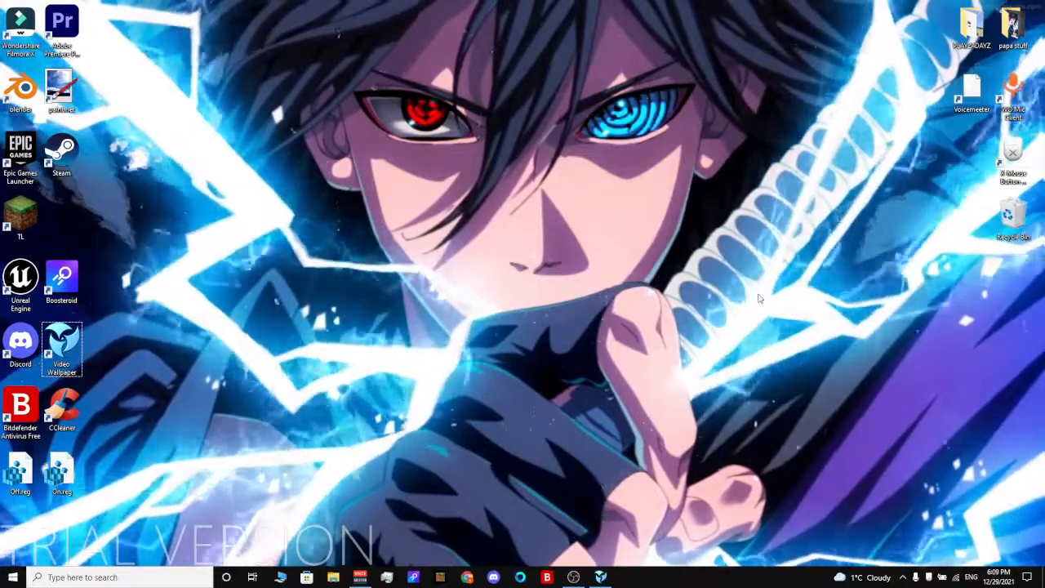